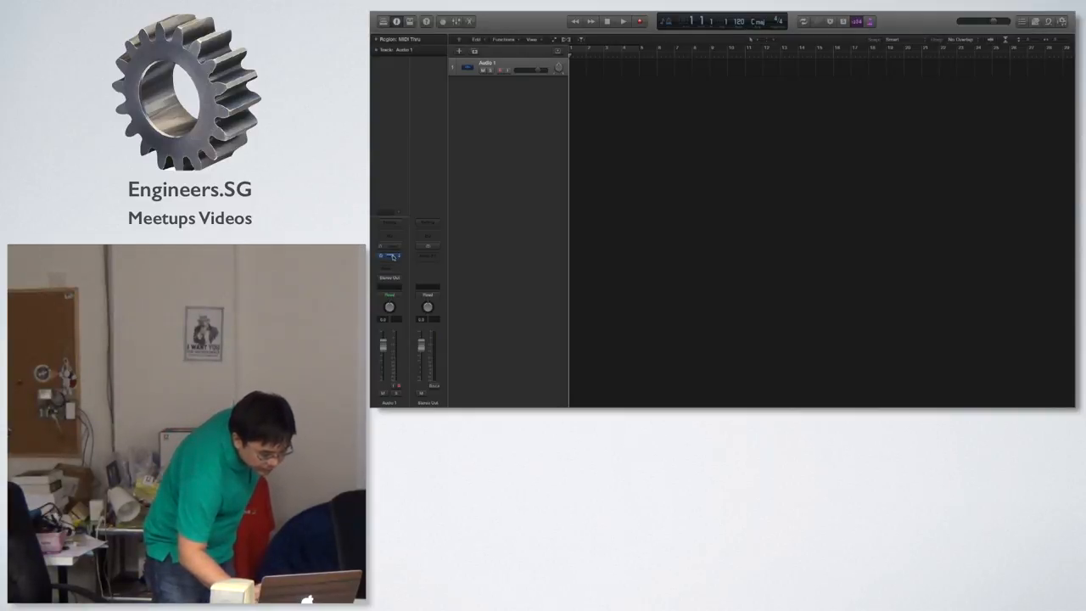
- Insert a Level Meter from the Metering effects into an Audio FX slot on Audio 1
{"action": "left_click", "coordinate": [390, 255]}
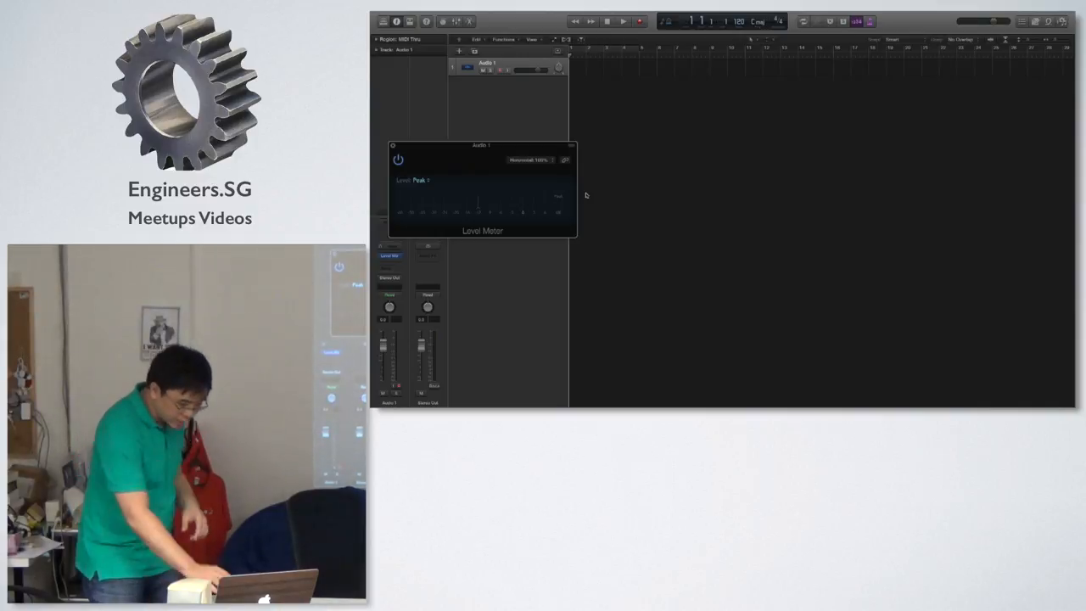
{"action": "left_click", "coordinate": [420, 179]}
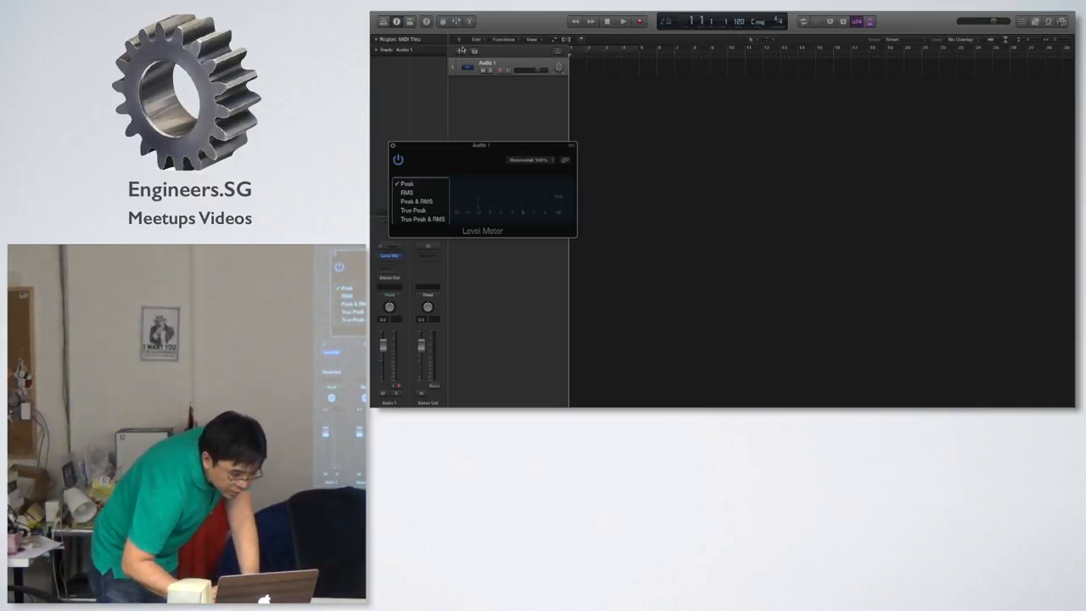
{"action": "left_click", "coordinate": [407, 184]}
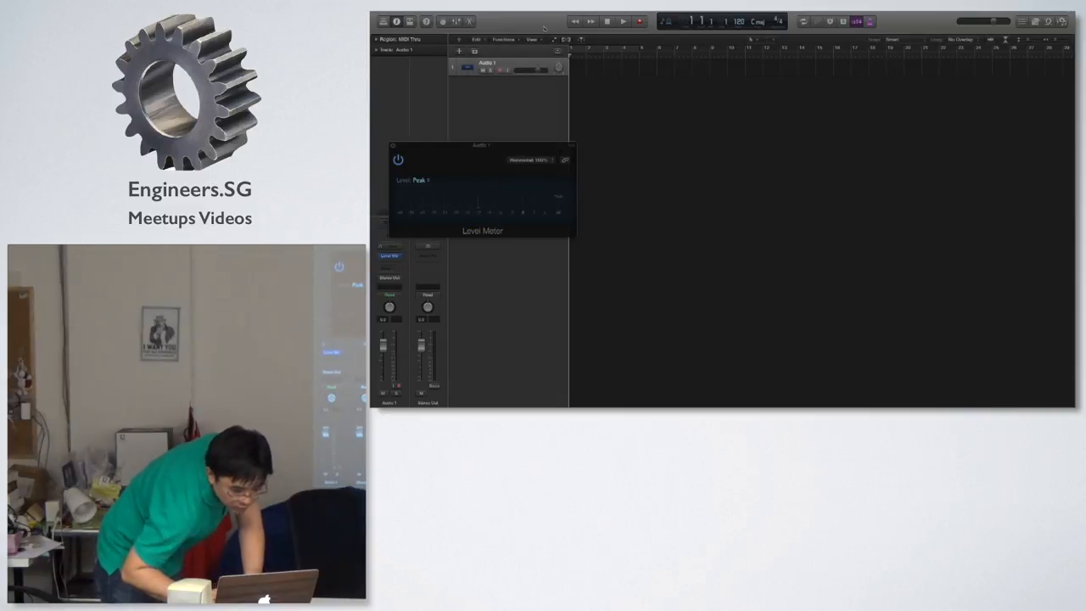
- Import the stereo karaoke WAV via File > Import > Audio File onto the Audio 1 track
{"action": "left_click", "coordinate": [433, 15]}
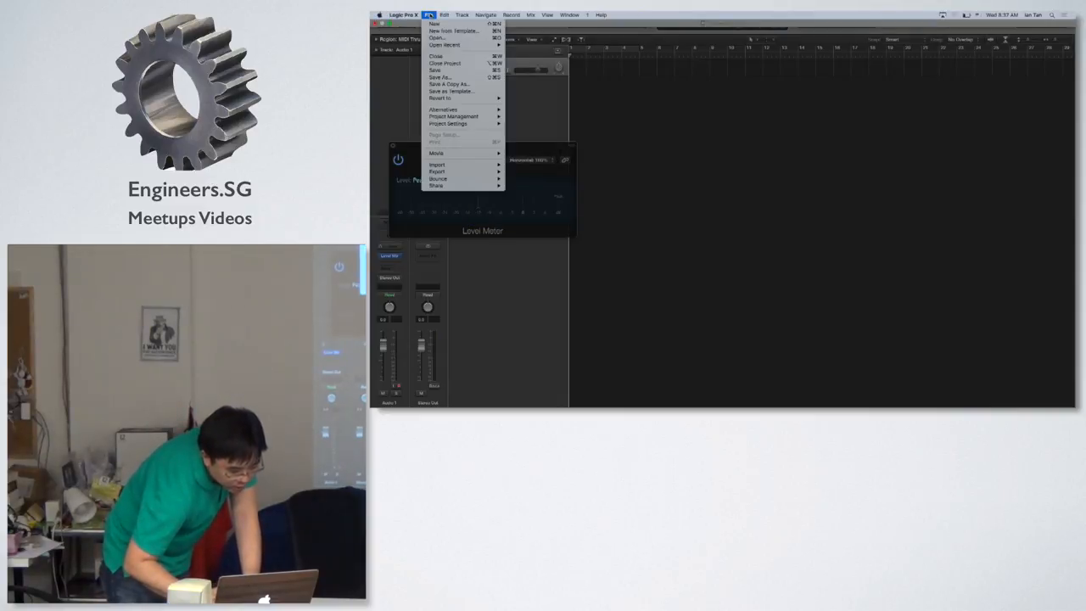
{"action": "mouse_move", "coordinate": [436, 165]}
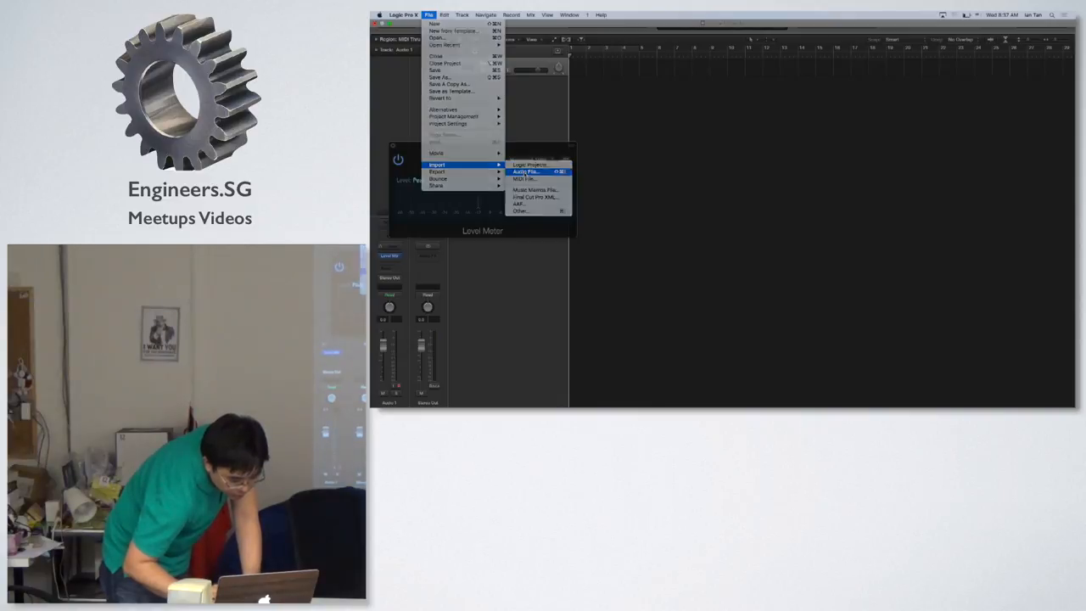
{"action": "left_click", "coordinate": [525, 171]}
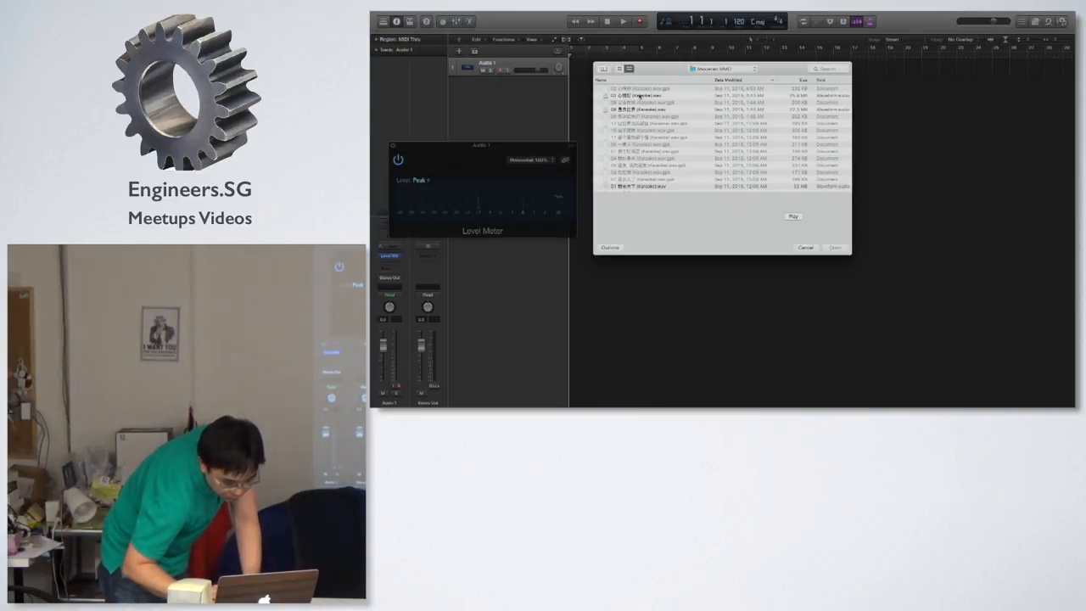
{"action": "left_click", "coordinate": [662, 95]}
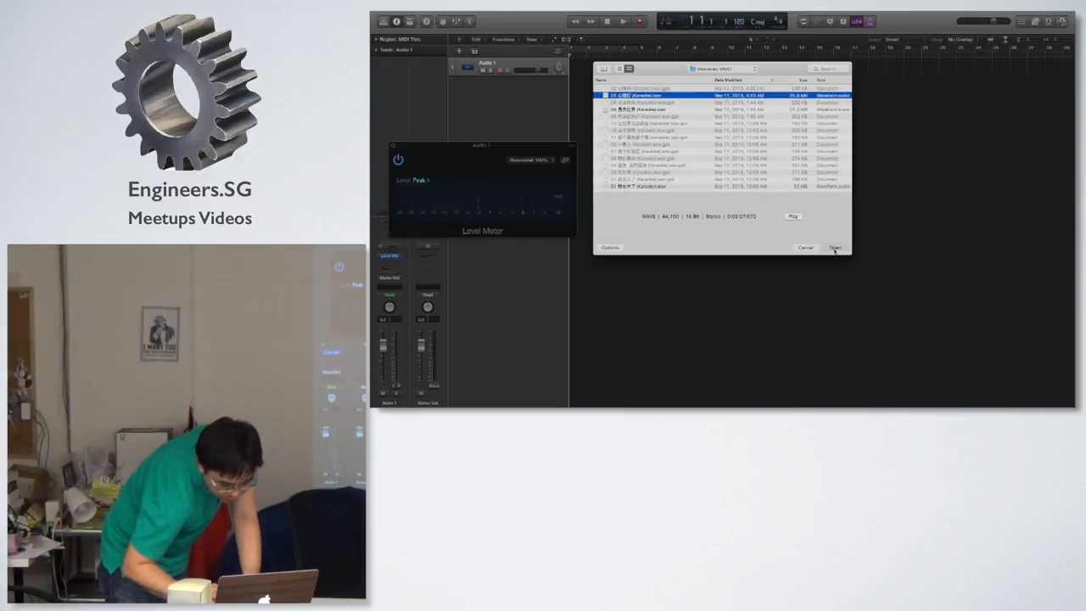
{"action": "left_click", "coordinate": [836, 247]}
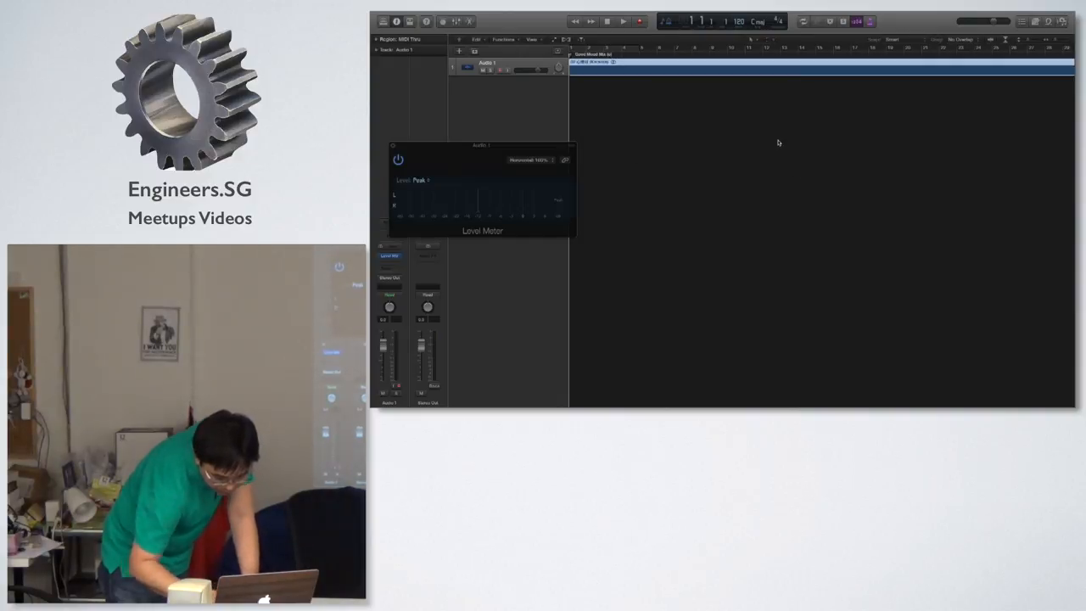